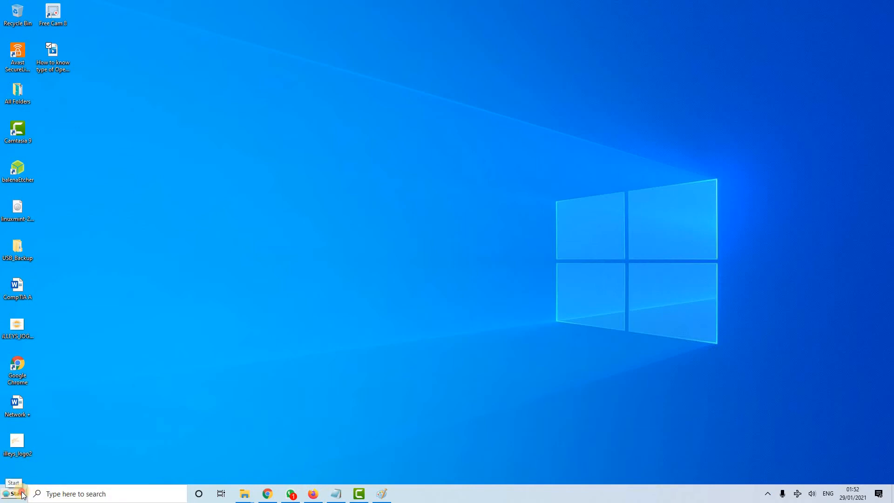
Bring up the system properties of This PC from the Start menu's context options.
click(14, 493)
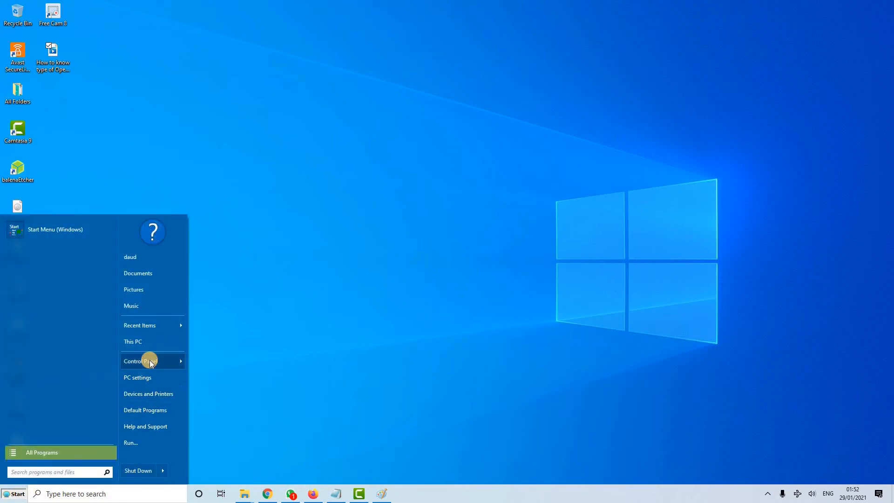
mouse_move(147, 341)
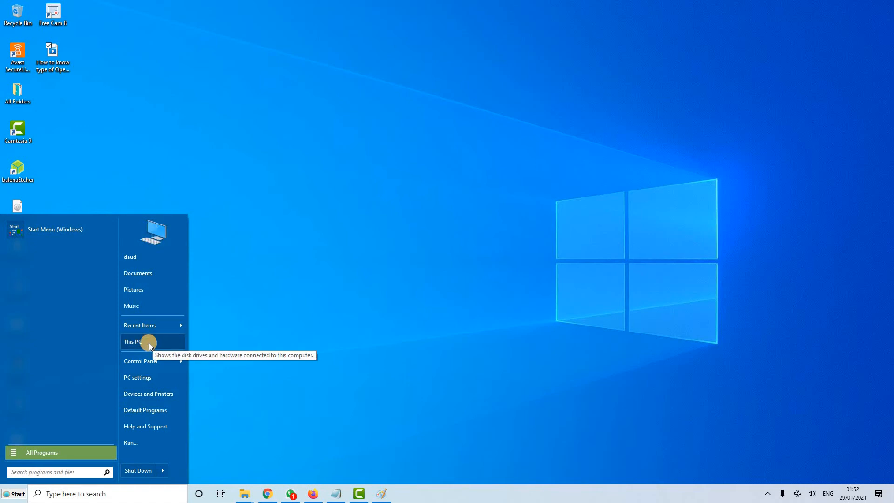
right_click(132, 340)
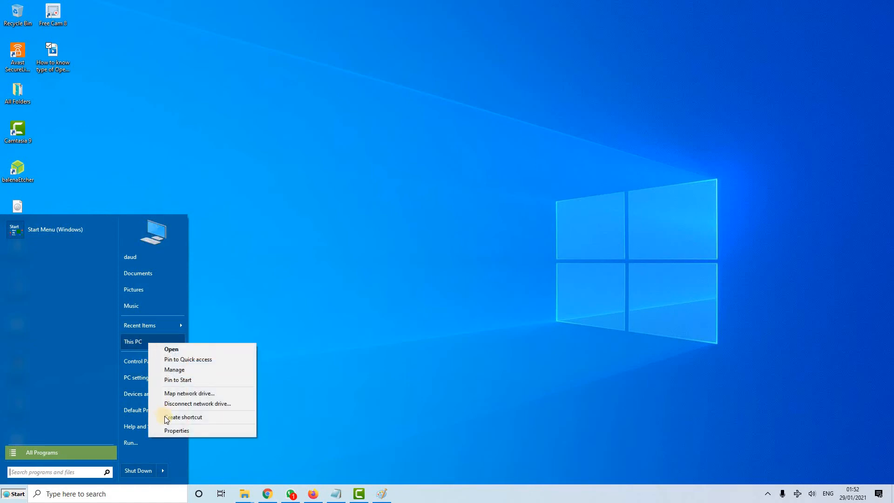
click(365, 420)
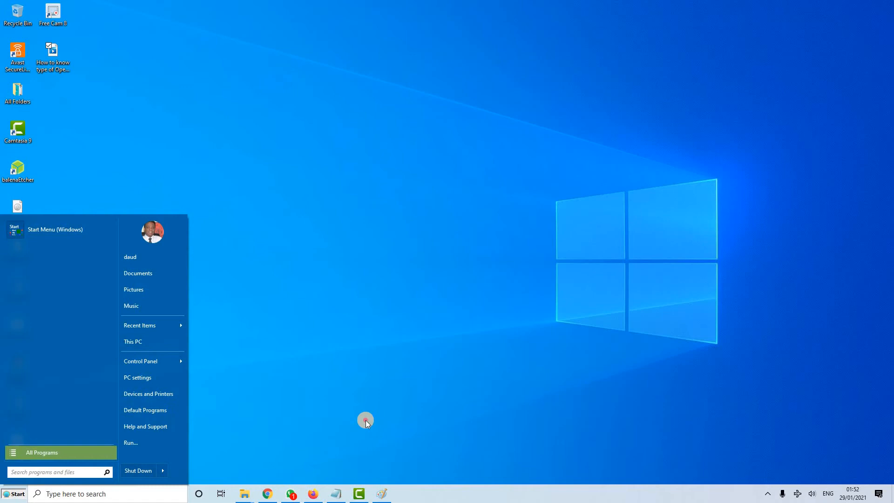
Maximize the System window showing Windows 10 Home and 16 GB RAM.
click(140, 360)
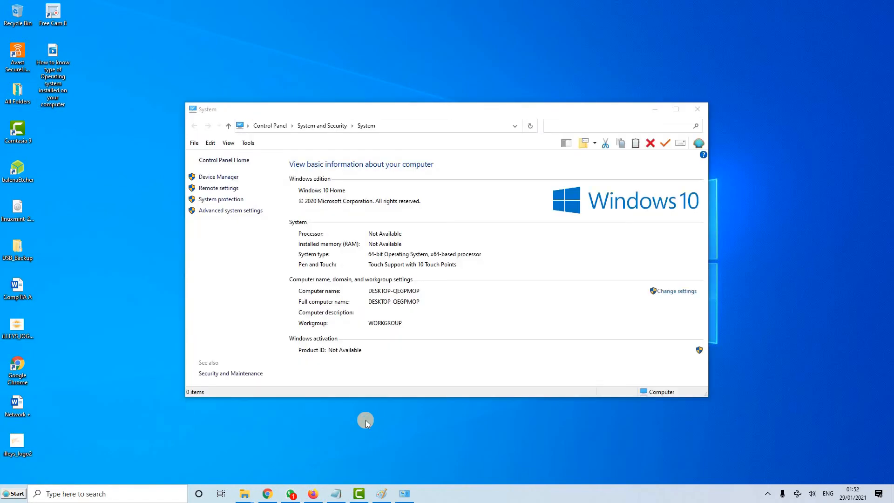
click(675, 109)
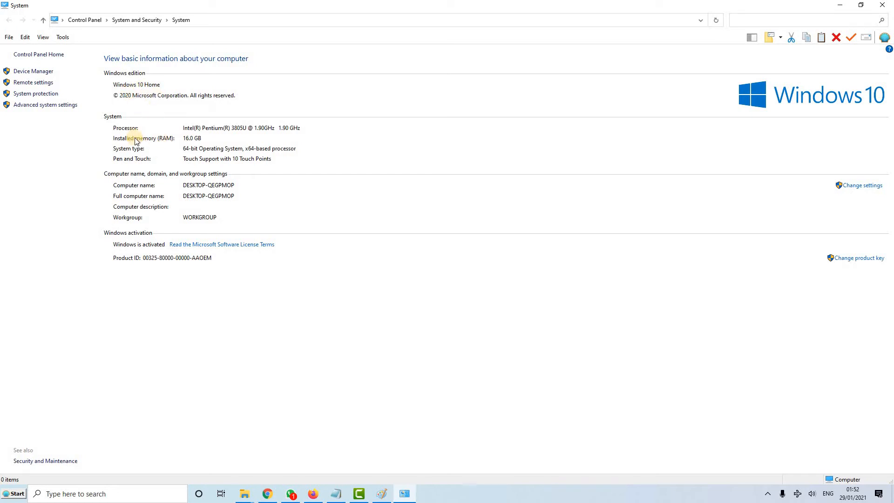
mouse_move(165, 147)
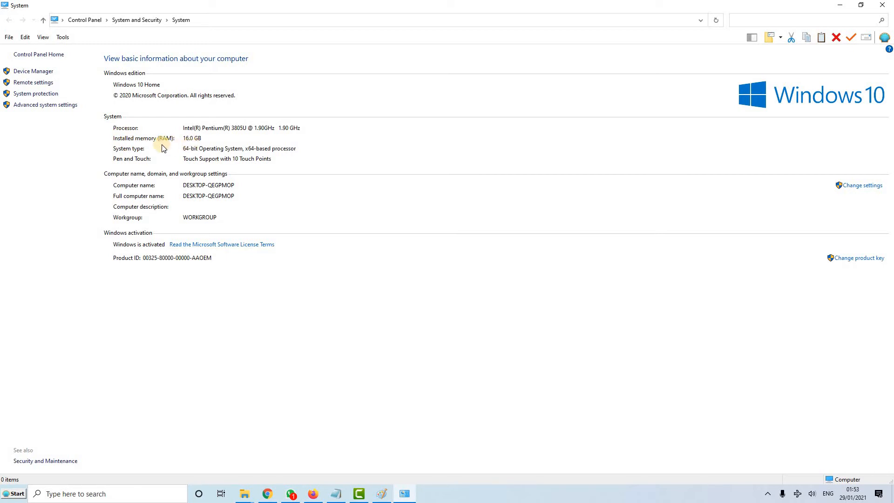
mouse_move(201, 153)
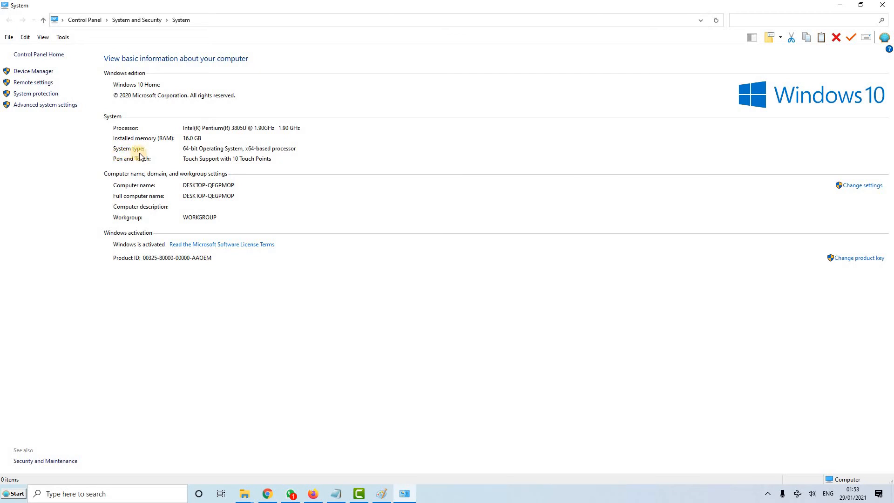
mouse_move(226, 163)
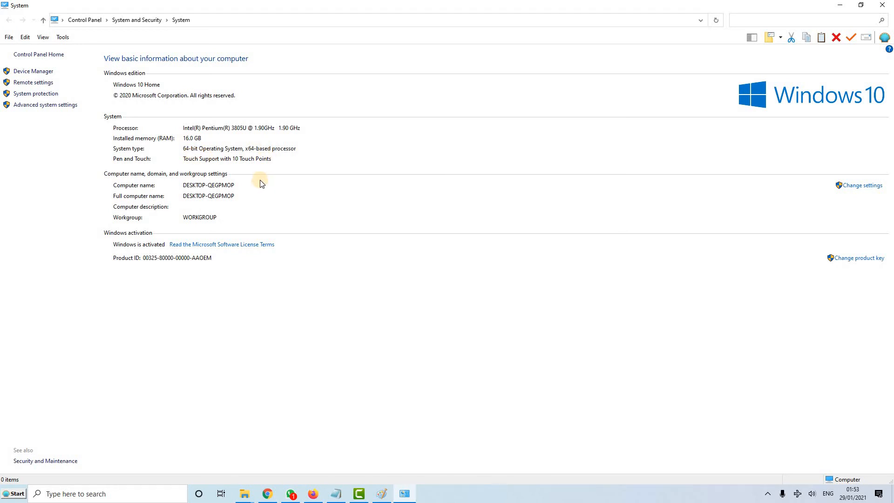
mouse_move(260, 181)
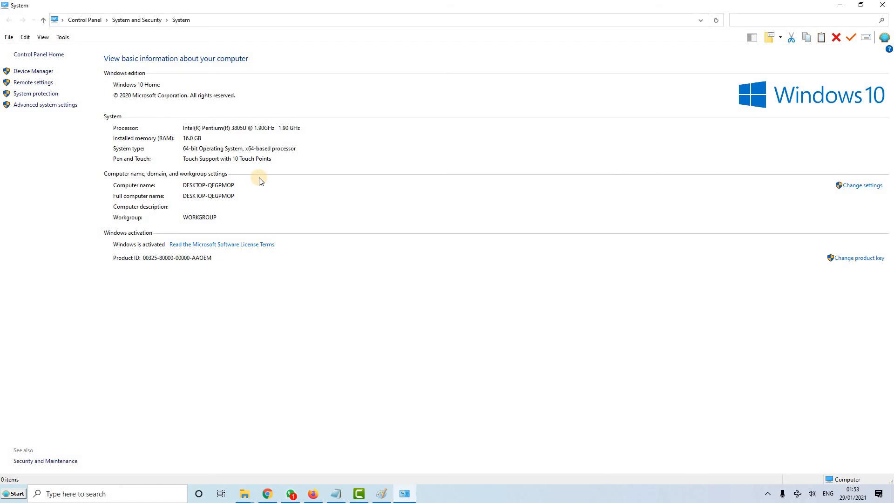